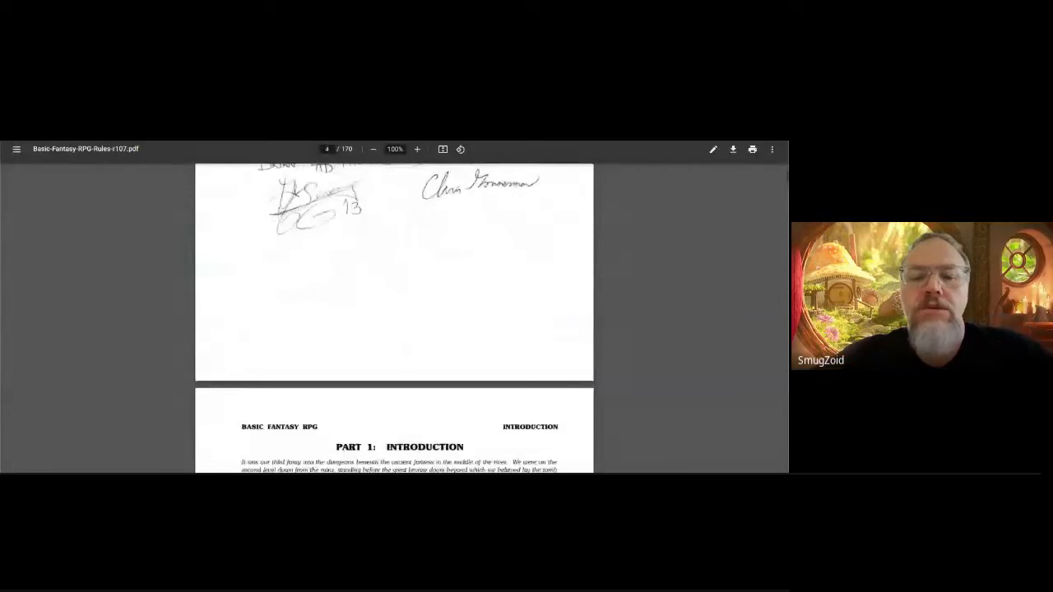
Step: Scroll the Basic Fantasy rules down to the Character Abilities page with the ability score bonus table
scroll(down, 3)
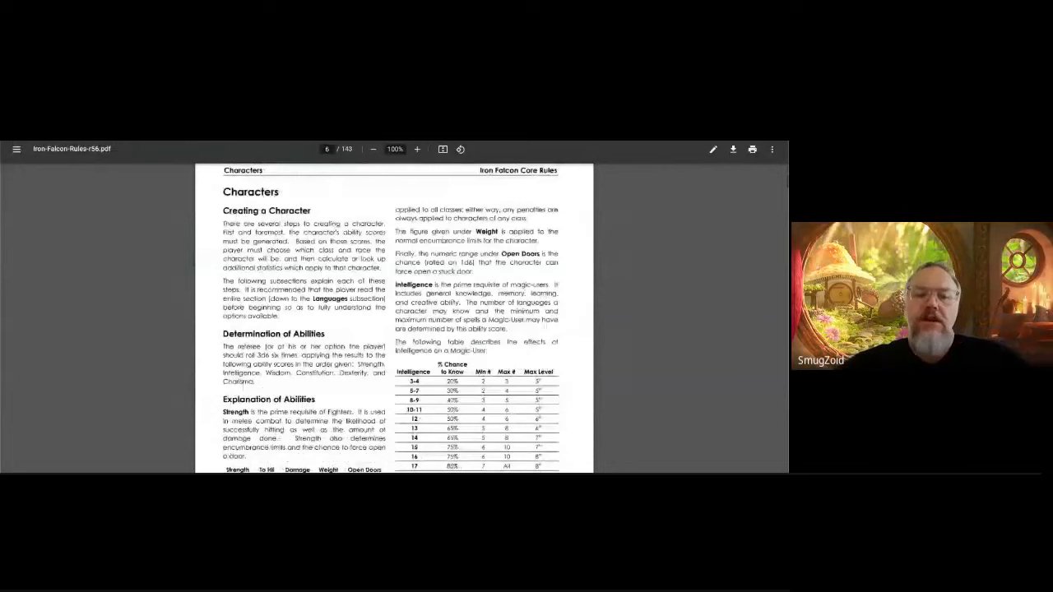
scroll(down, 3)
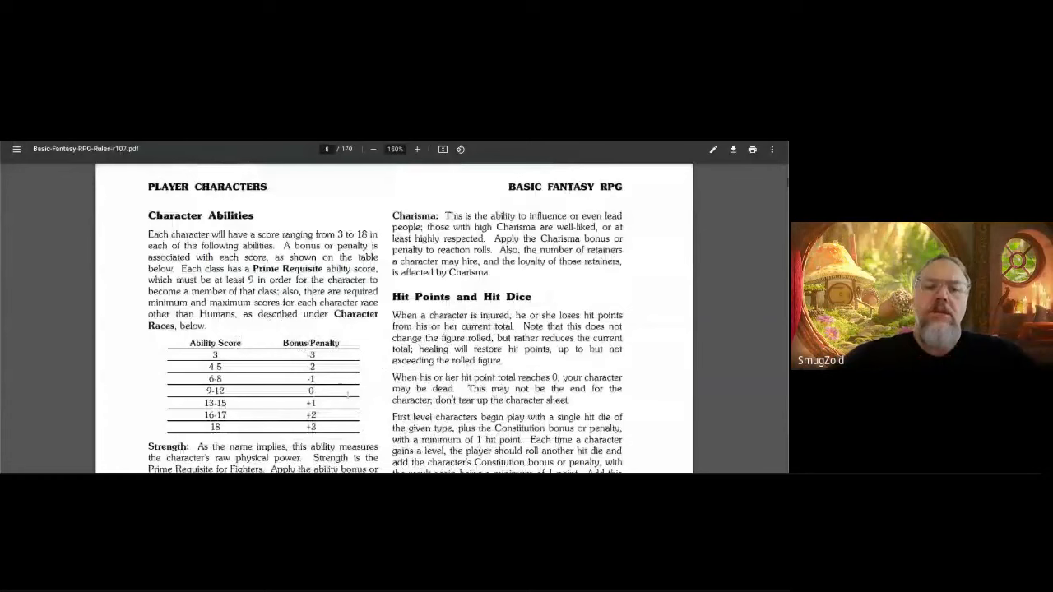
Step: Scroll the Iron Falcon rules to Appendix A: Alternate Combat Rules and its weapons versus armor table
scroll(down, 3)
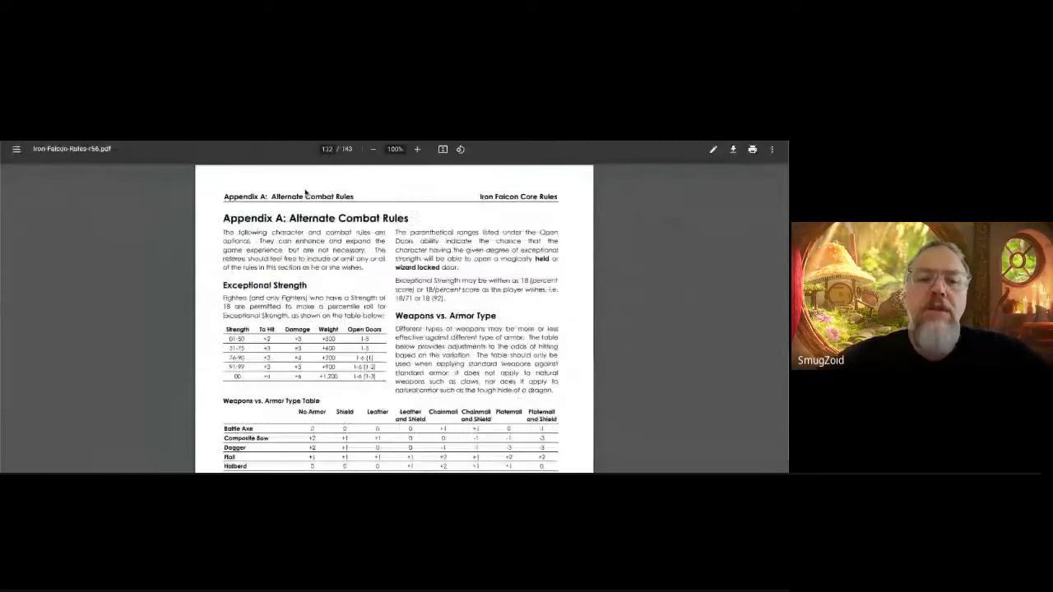
Step: Jump back to the Iron Falcon Characters chapter via the page number box, enlarged to 175%
click(418, 148)
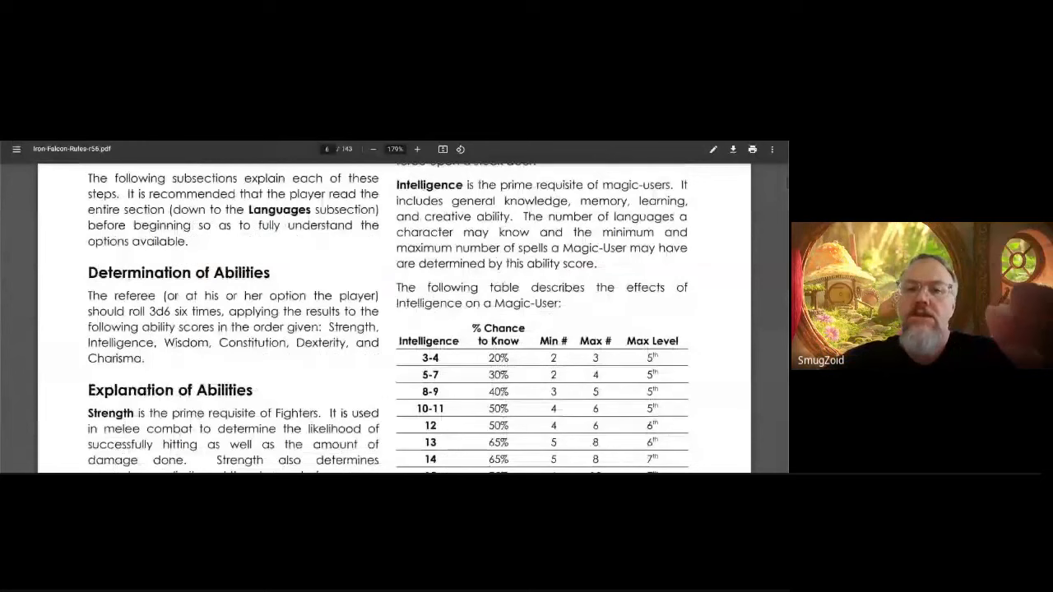
Step: Scroll through the Iron Falcon Strength, Constitution and Dexterity ability tables
scroll(down, 3)
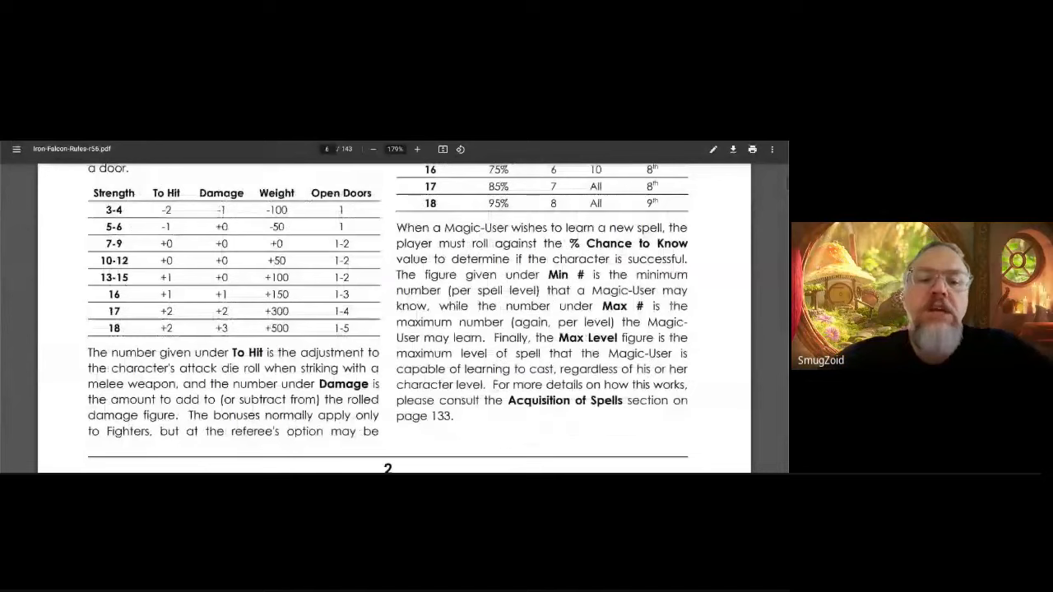
scroll(down, 3)
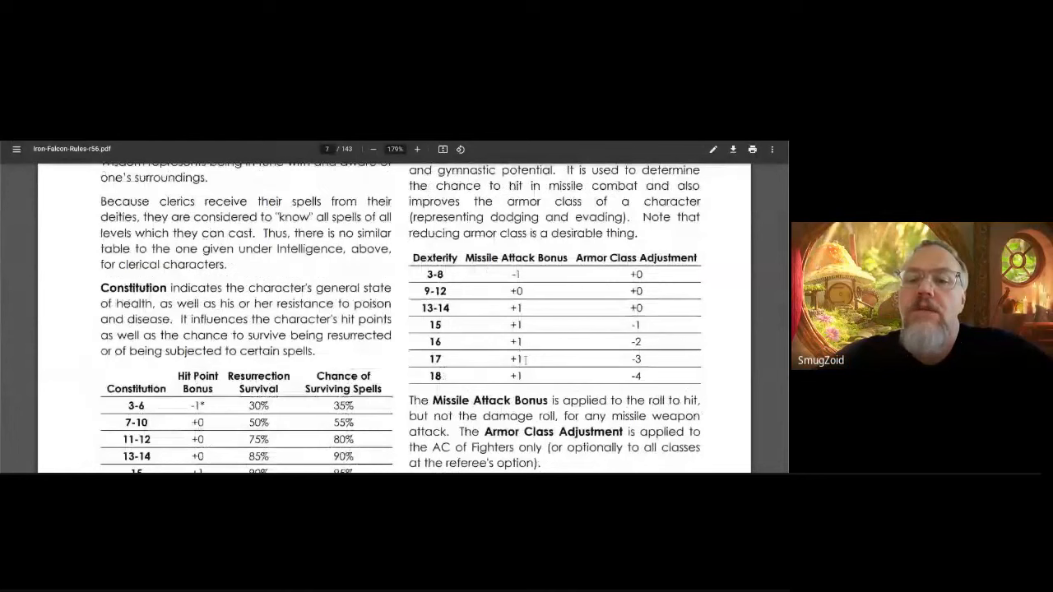
scroll(down, 3)
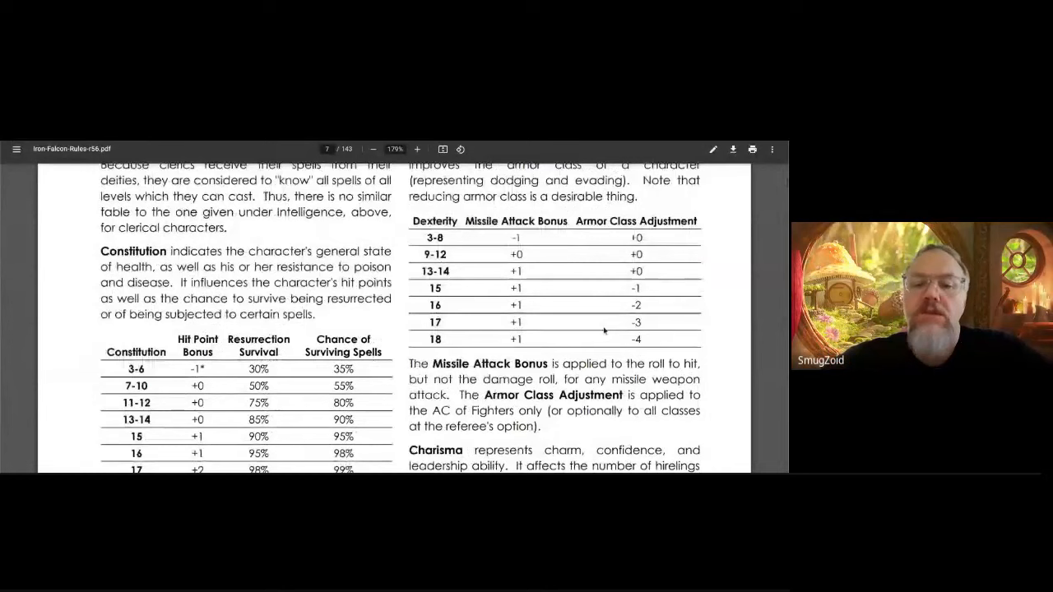
scroll(down, 3)
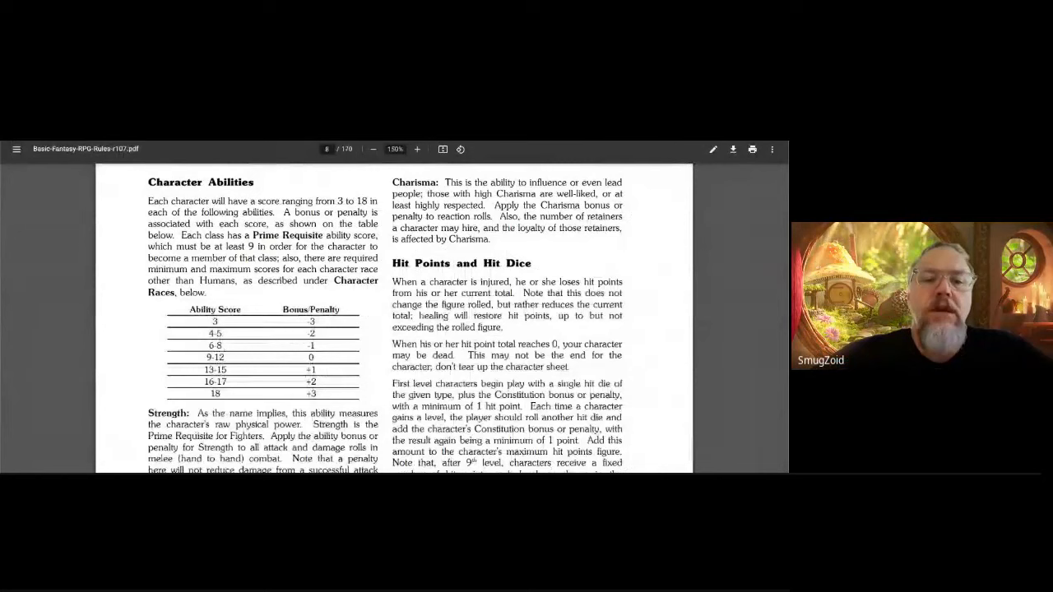
Step: Scroll the Iron Falcon rules to the page 11 Thief level table and racial thief ability adjustments
scroll(down, 3)
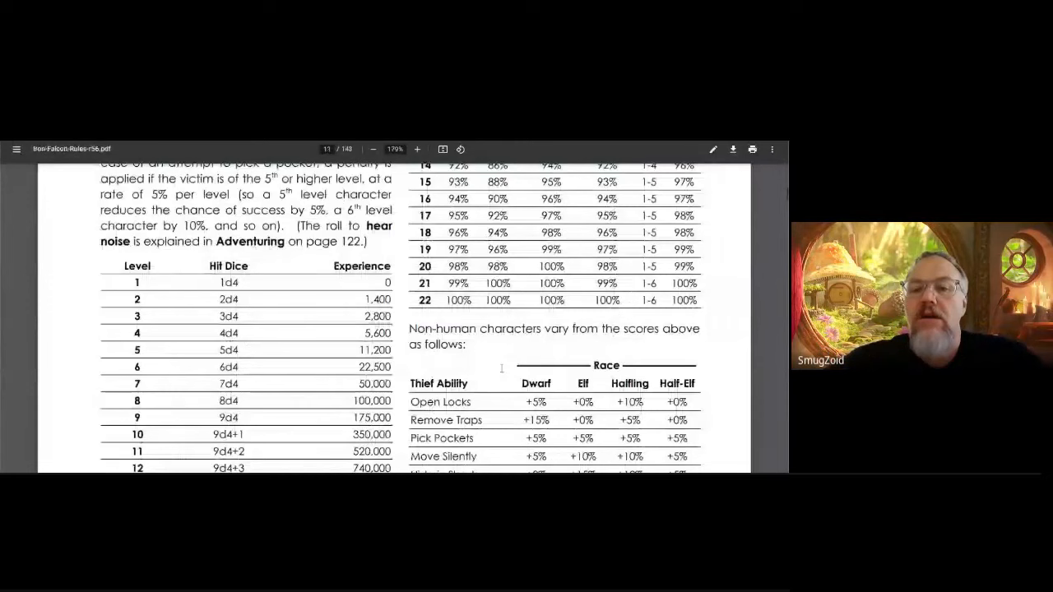
scroll(down, 3)
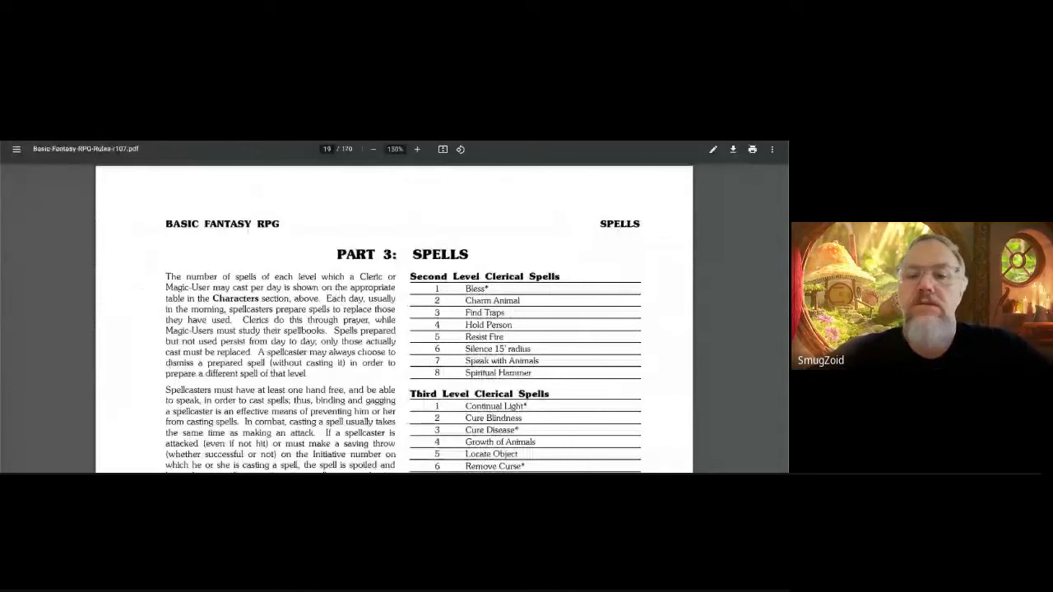
Step: Scroll through the Basic Fantasy spell tables before reaching Iron Falcon's Magic-User Spells list
scroll(down, 3)
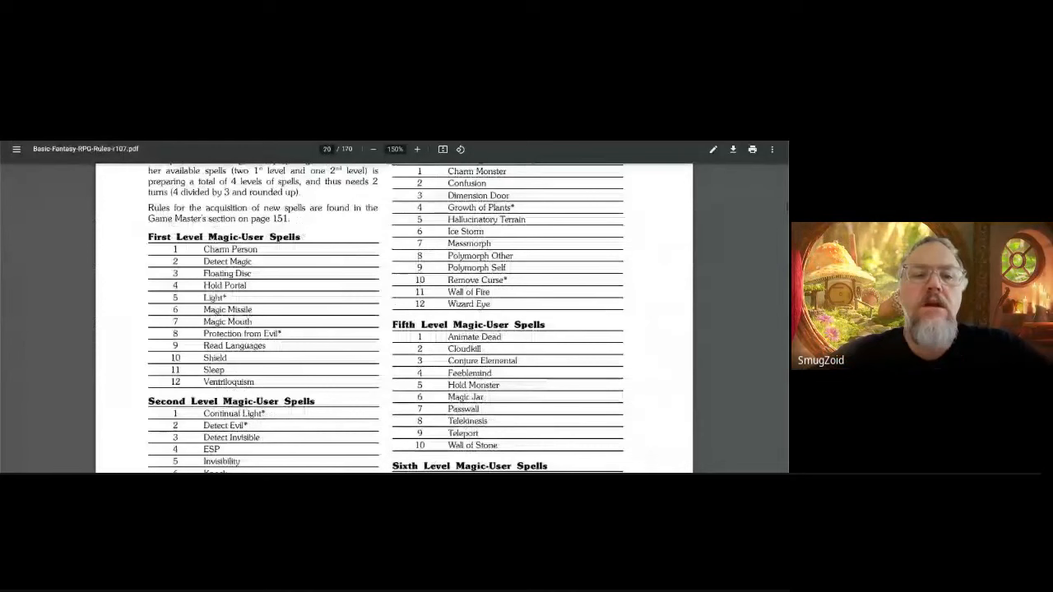
scroll(down, 3)
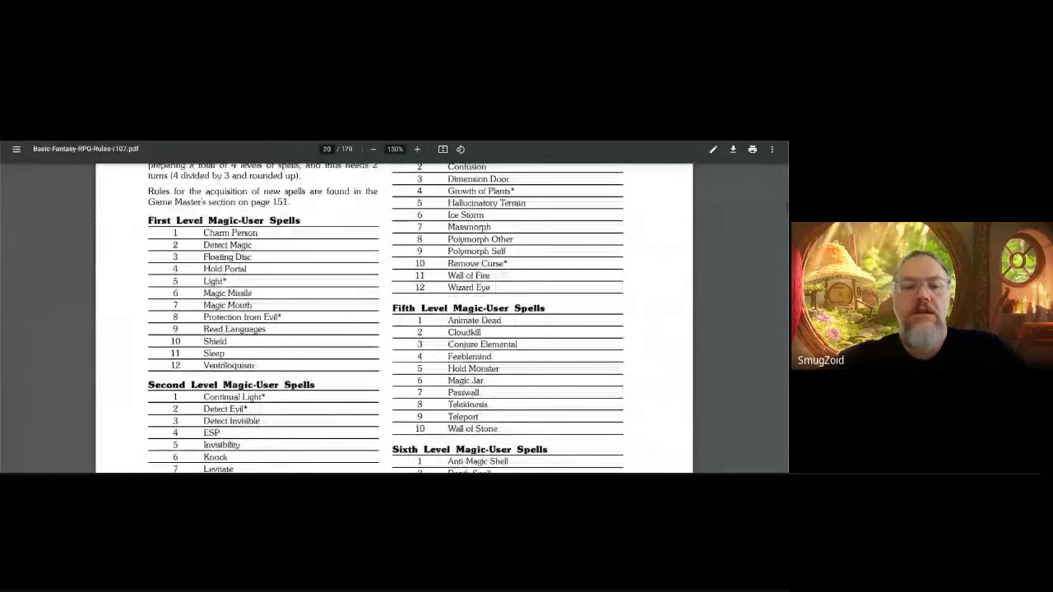
scroll(down, 3)
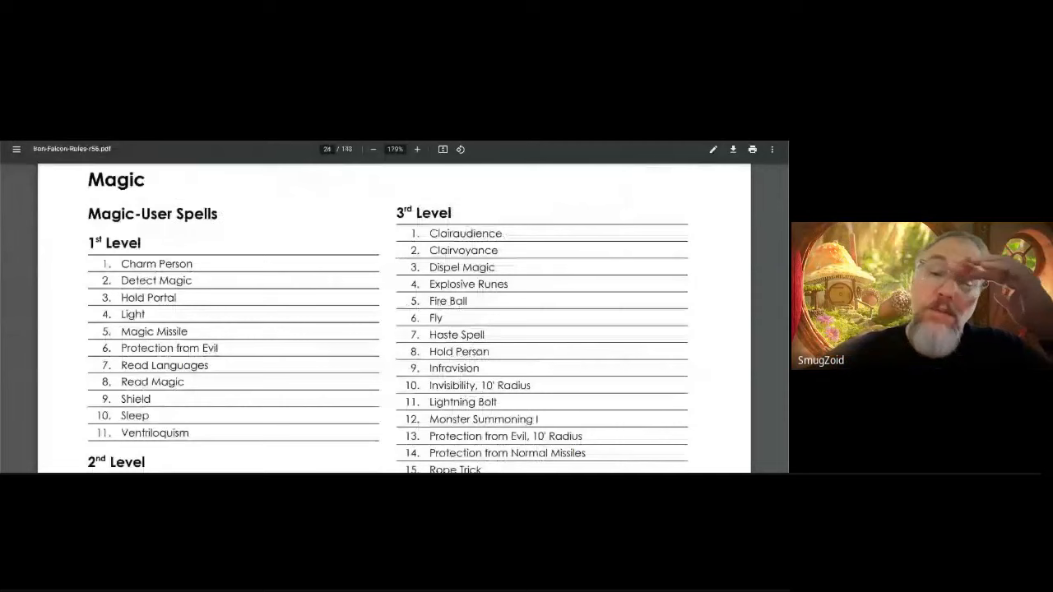
Step: Scroll the Iron Falcon Magic section down past the 6th and 9th level Magic-User spell lists
scroll(down, 3)
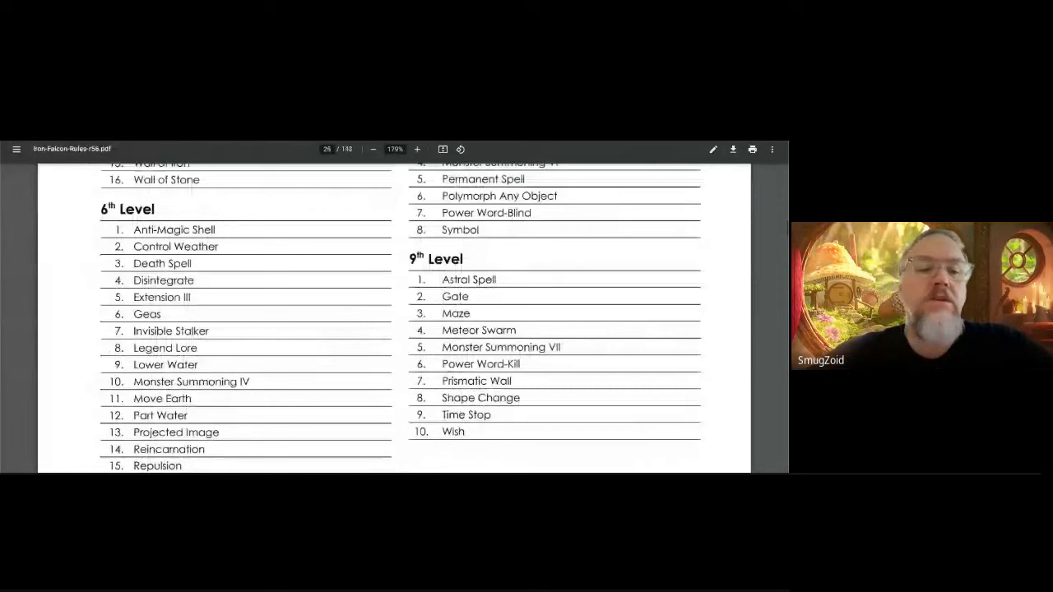
scroll(down, 3)
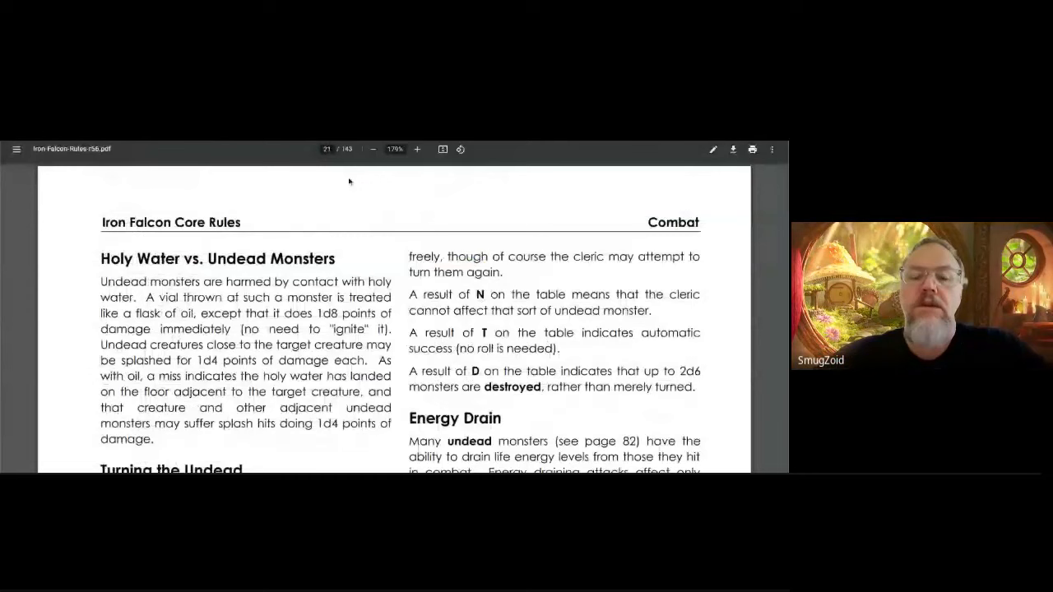
scroll(down, 3)
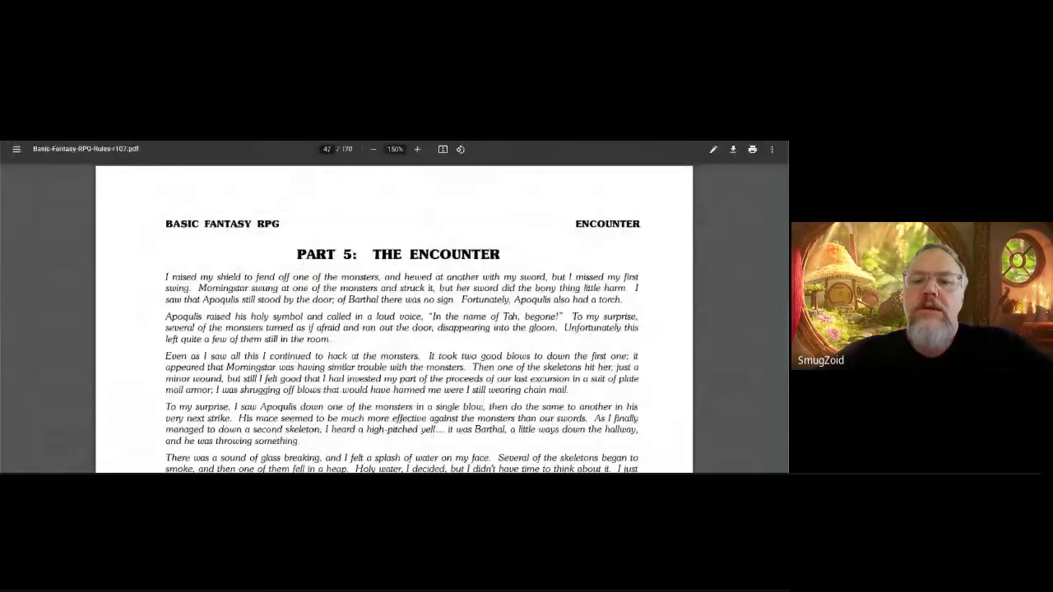
Step: Scroll to the start of the Iron Falcon Combat chapter at Units of Time and Distance
scroll(down, 3)
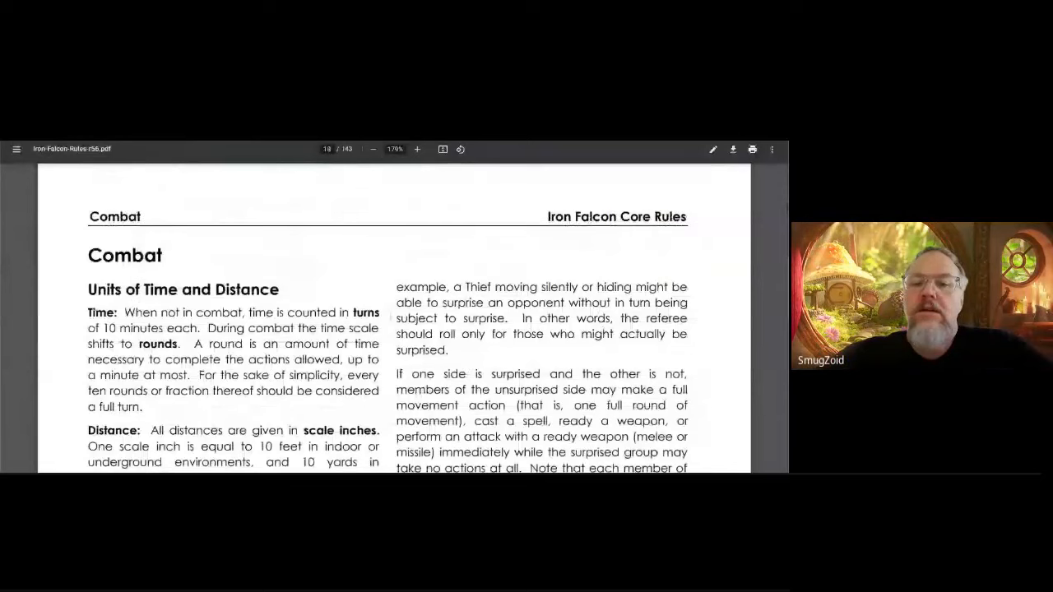
scroll(down, 3)
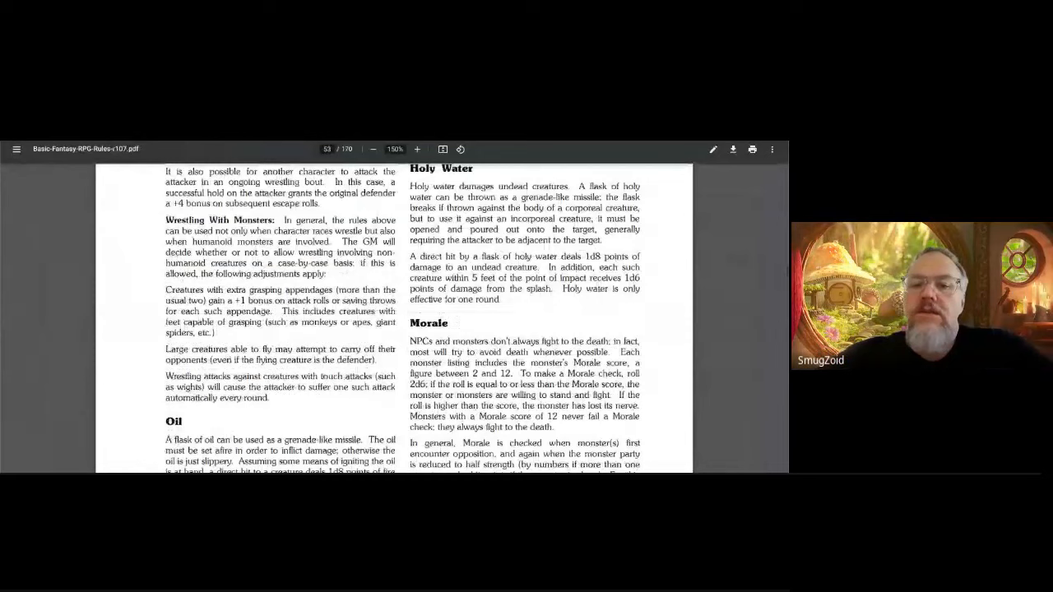
Step: Scroll past the Basic Fantasy Holy Water and Morale page to Monster Descriptions with Ant, Giant and Ape, Carnivorous
scroll(down, 3)
text(60)
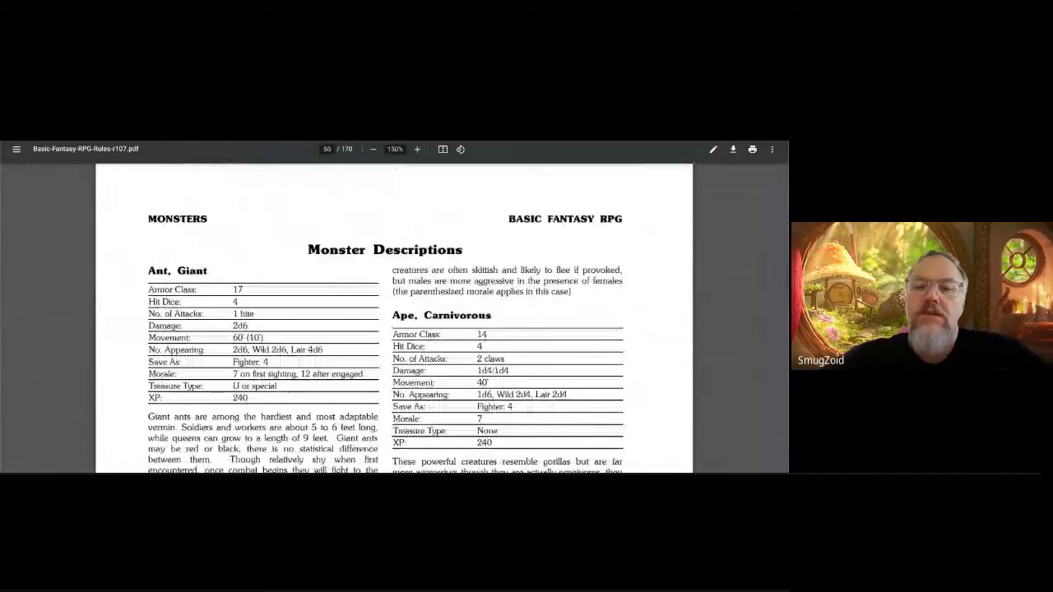
scroll(down, 3)
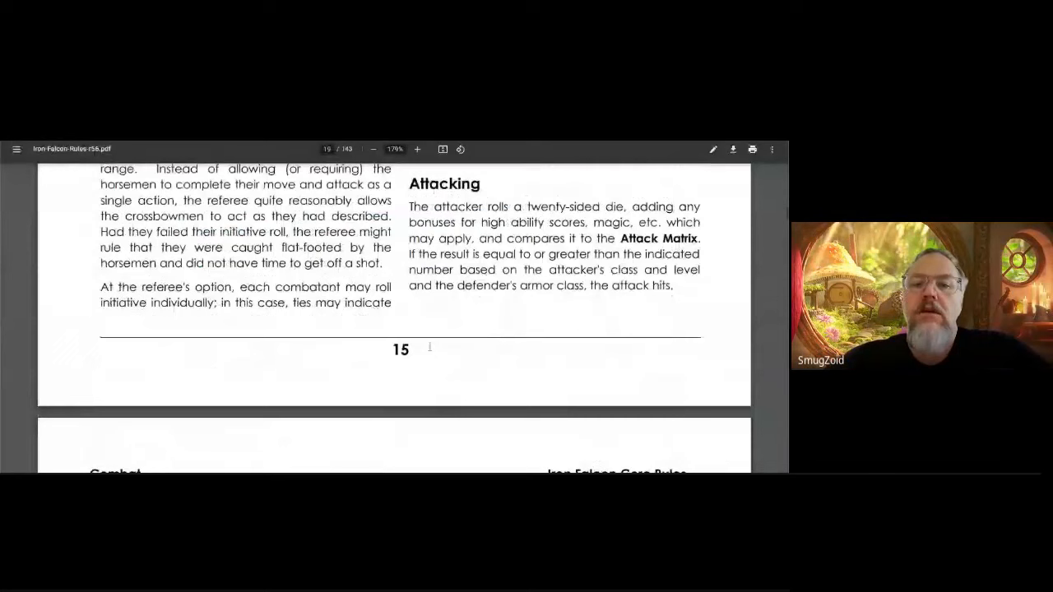
Step: Scroll past Iron Falcon's Attacking rules on page 15 to the Damage and Morale die-roll table
scroll(down, 3)
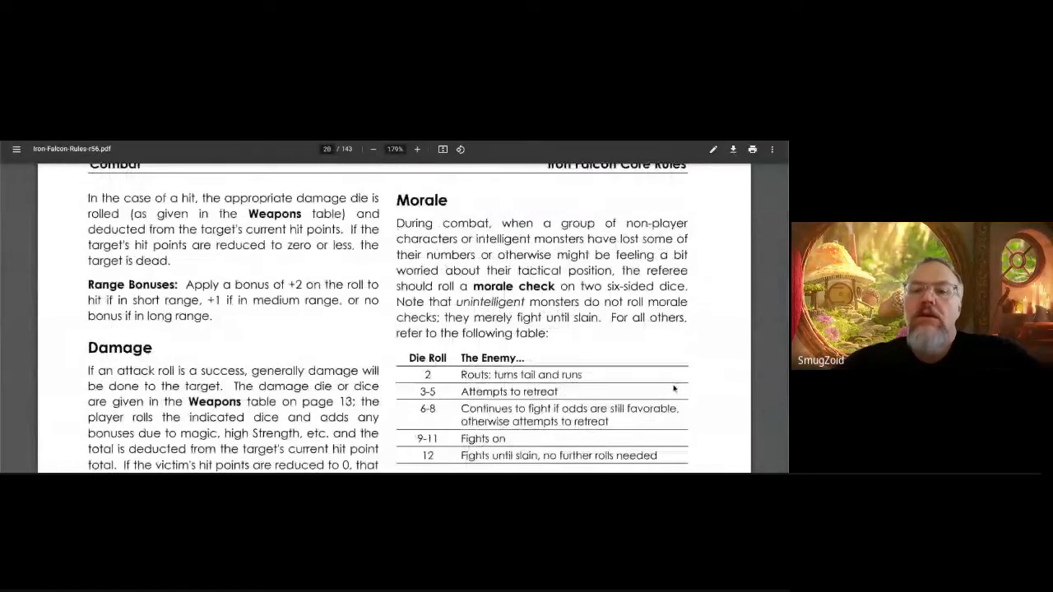
scroll(down, 3)
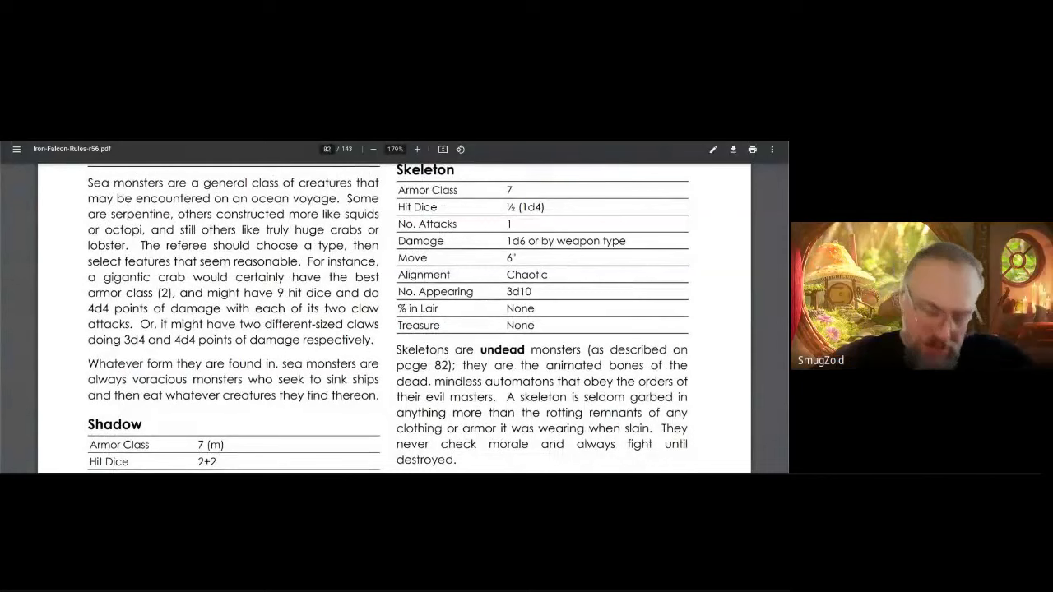
Step: Scroll down through the monster section to the Skeleton stat block and sea monsters entry
scroll(down, 3)
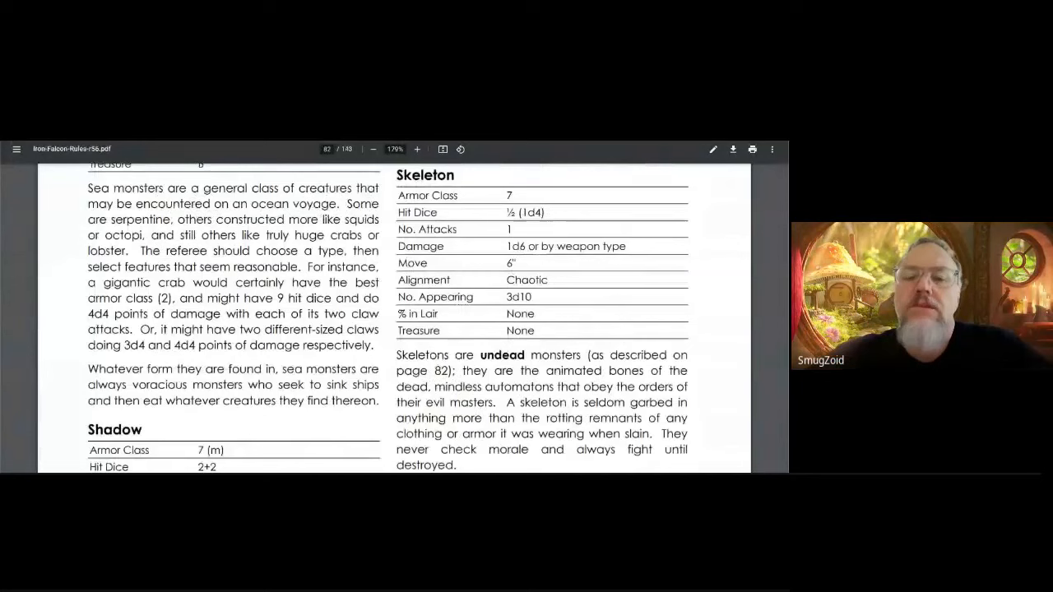
scroll(down, 3)
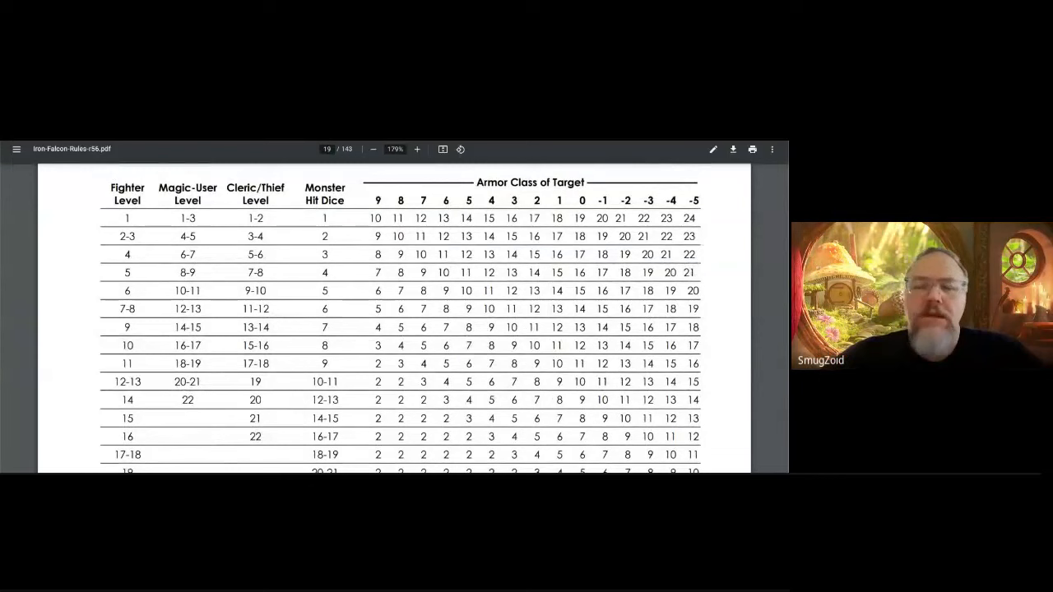
Step: Scroll to the attack matrix of Fighter, Magic-User and Cleric/Thief levels versus Armor Class
scroll(down, 3)
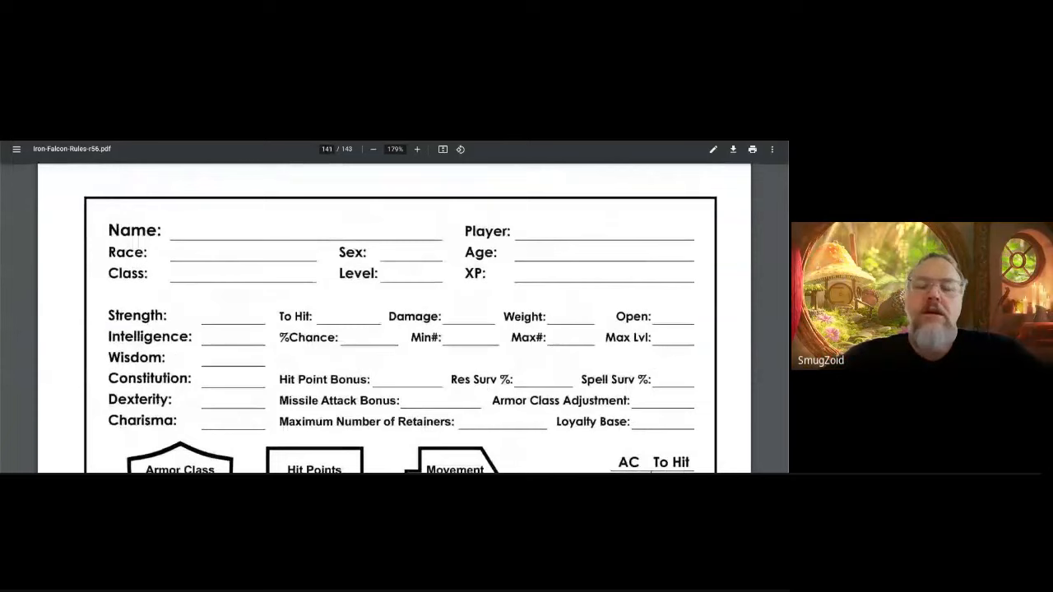
Step: Scroll past the character sheet to the Dwarf, Halfling and Elf level limits
scroll(down, 3)
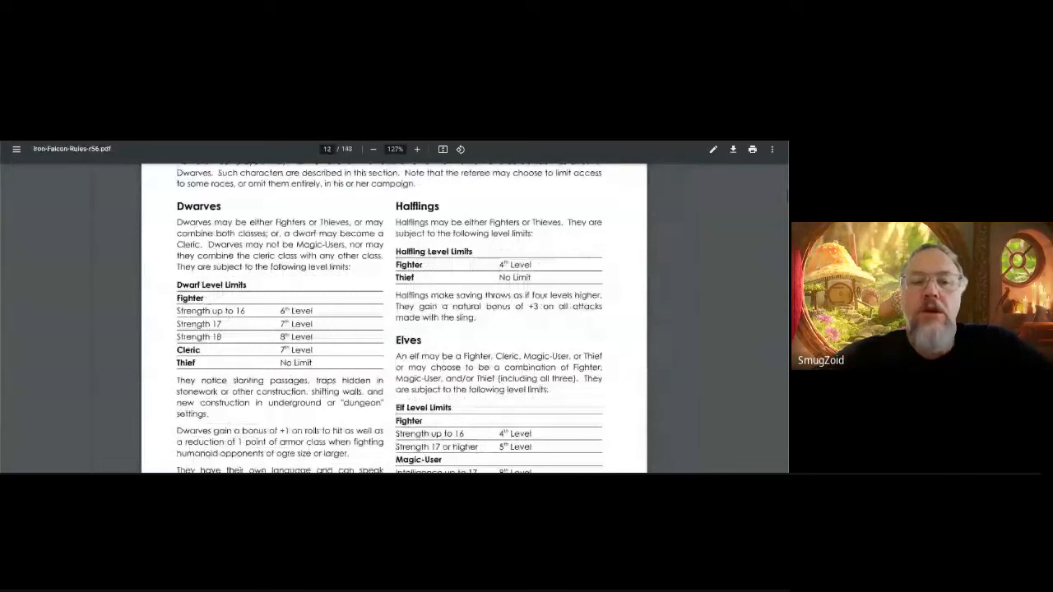
Step: Scroll past Half-Elves to the spell pages (Growth of Animals, Hold Portal) and zoom out to full pages
scroll(down, 3)
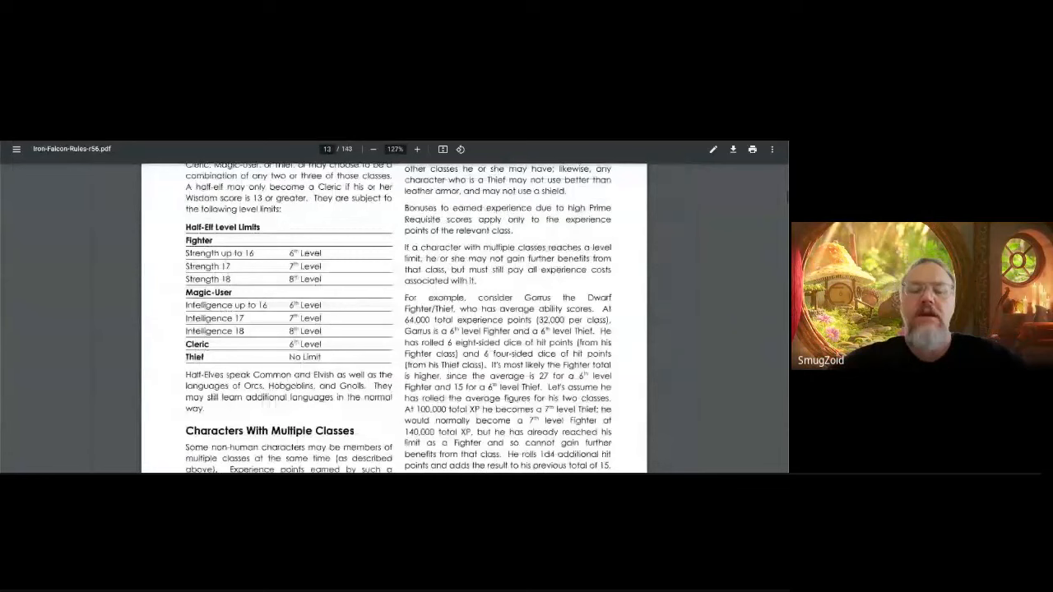
scroll(down, 3)
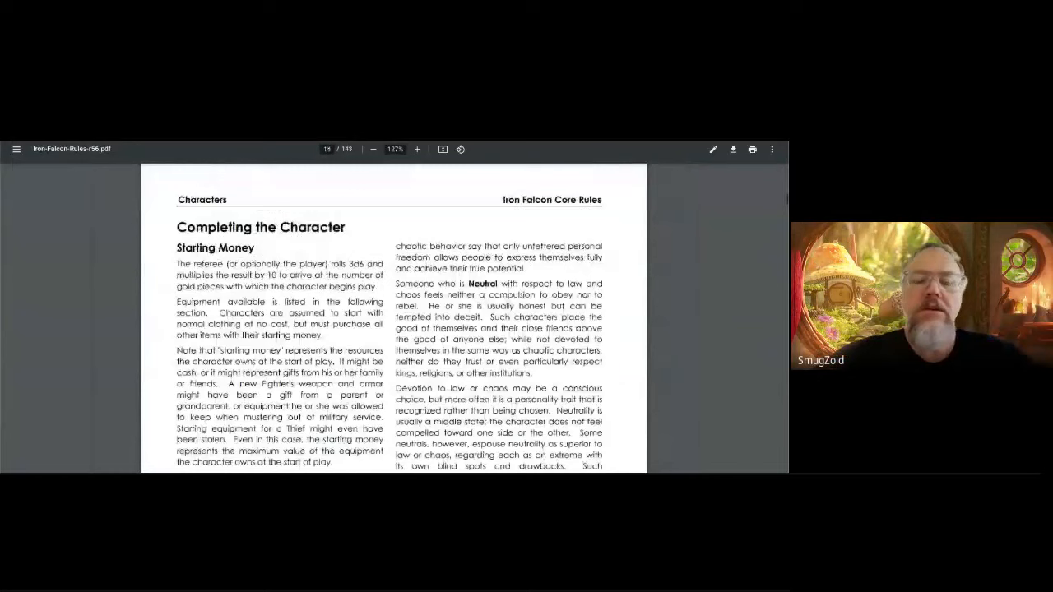
scroll(down, 3)
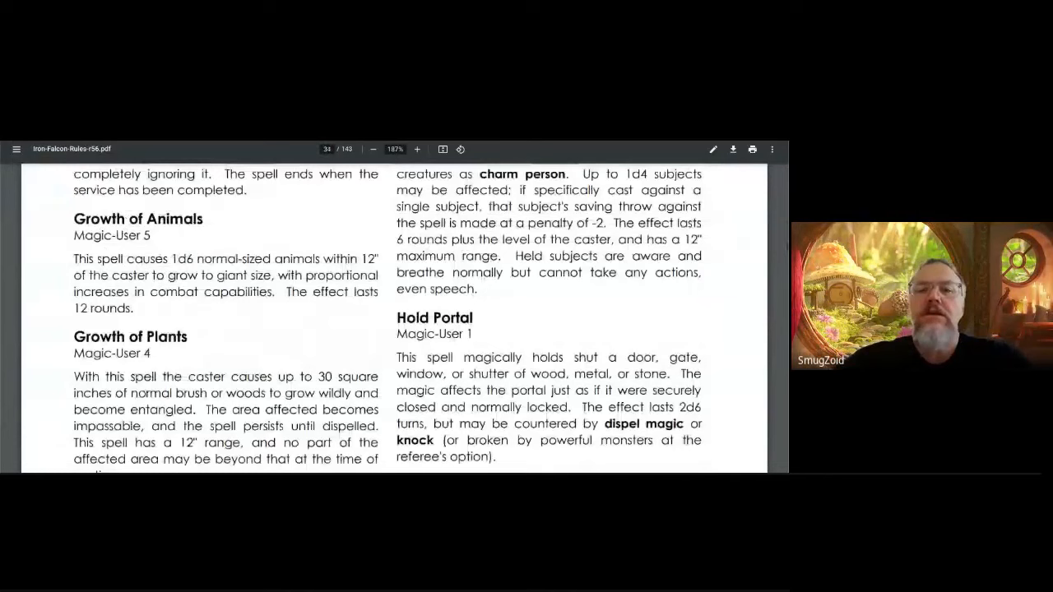
click(373, 148)
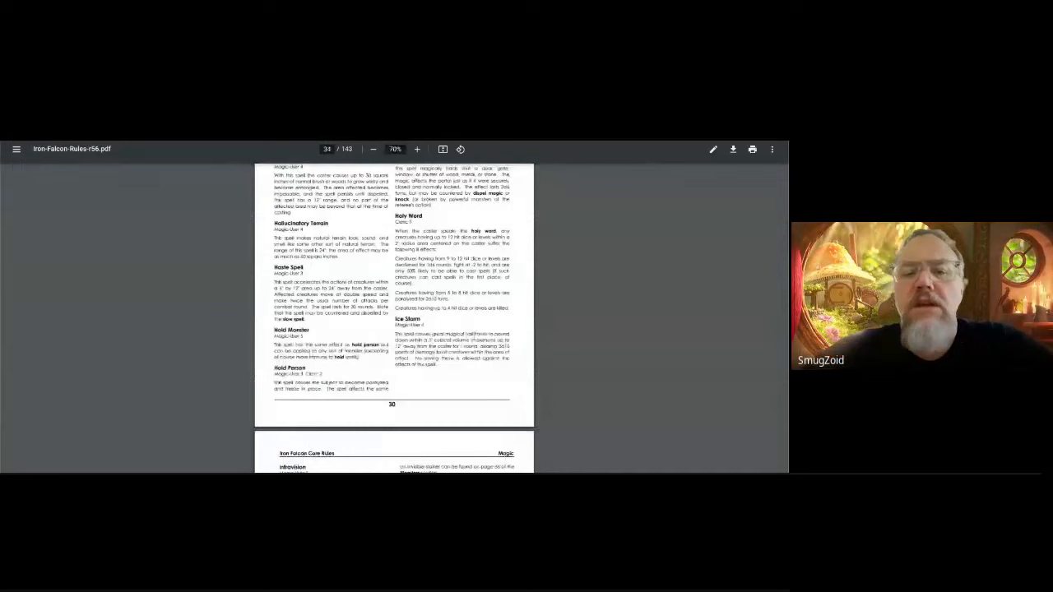